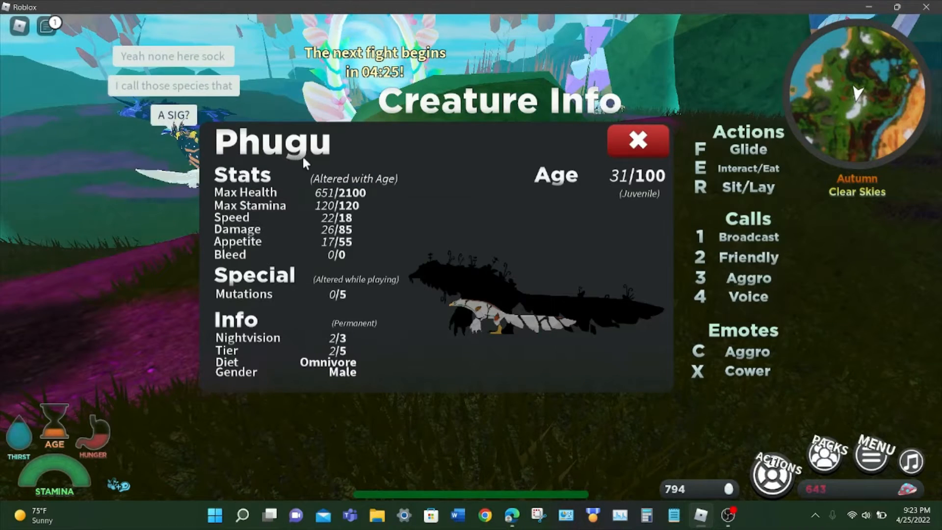
- Close the Phugu Creature Info panel with the red X to return to the autumn meadow
click(638, 142)
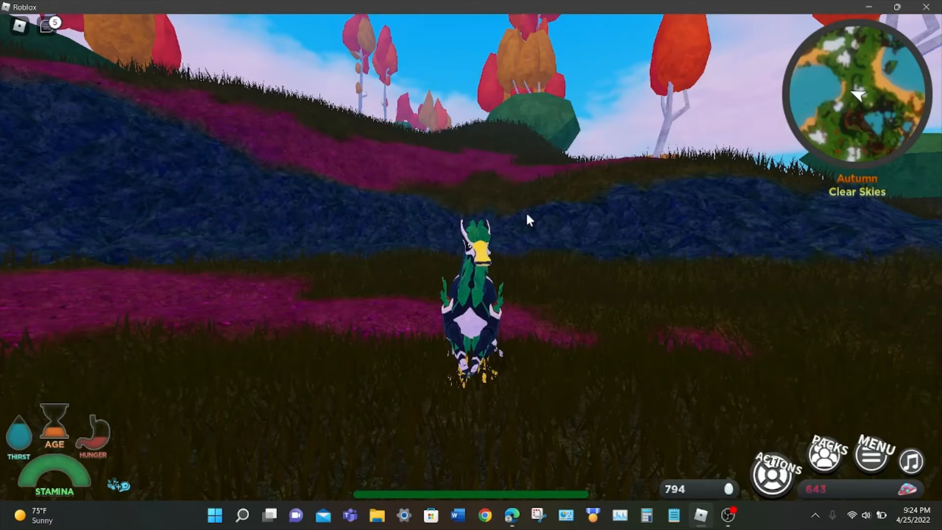
- Fight as the juvenile Phugu until it dies and the Creatures menu lists it dead
click(774, 470)
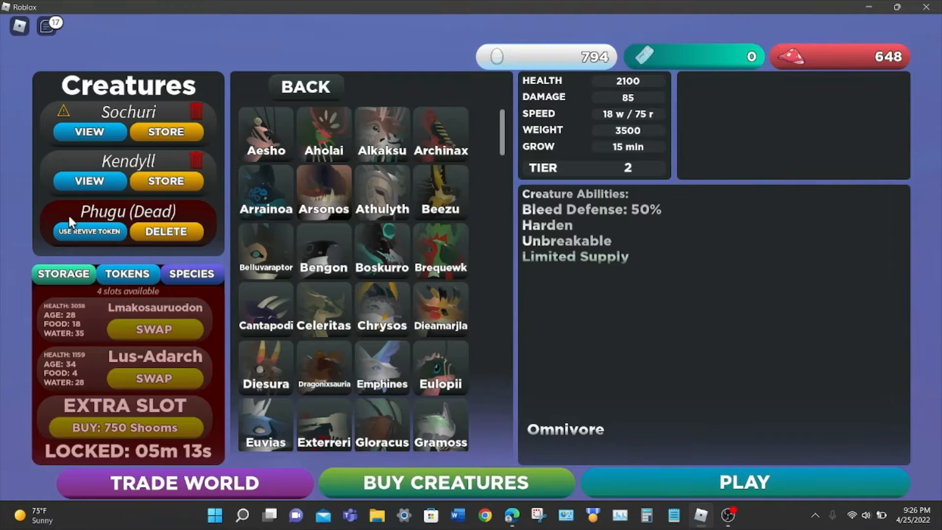
click(128, 274)
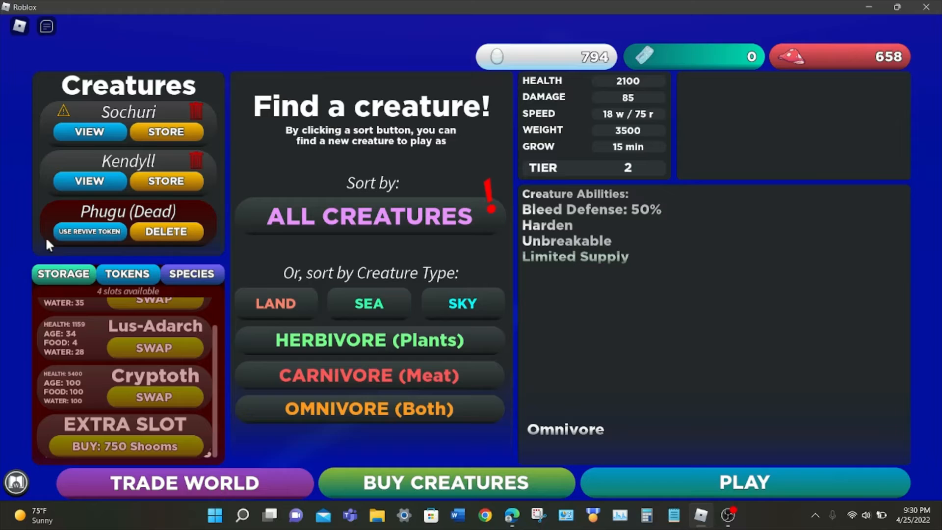
mouse_move(164, 252)
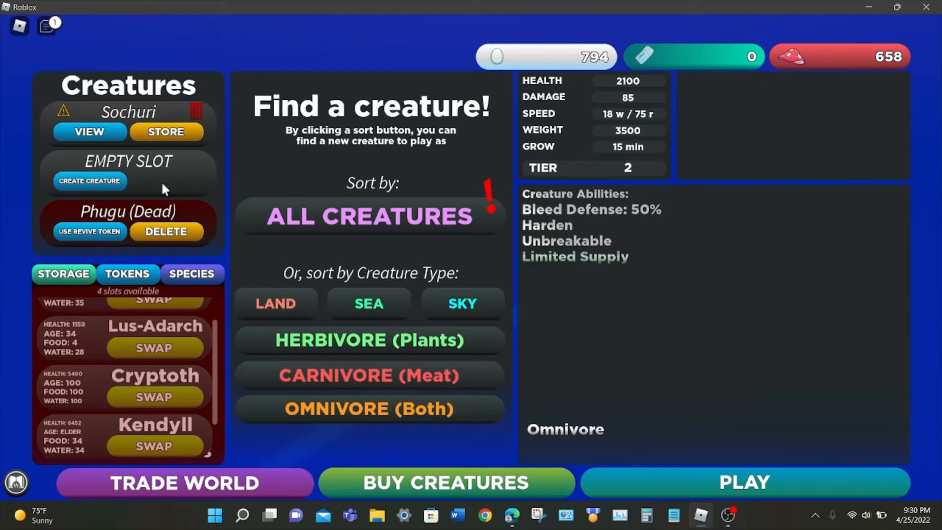
- Show ALL CREATURES and scroll the species grid past Phugu, a tier 3 herbivore
click(371, 217)
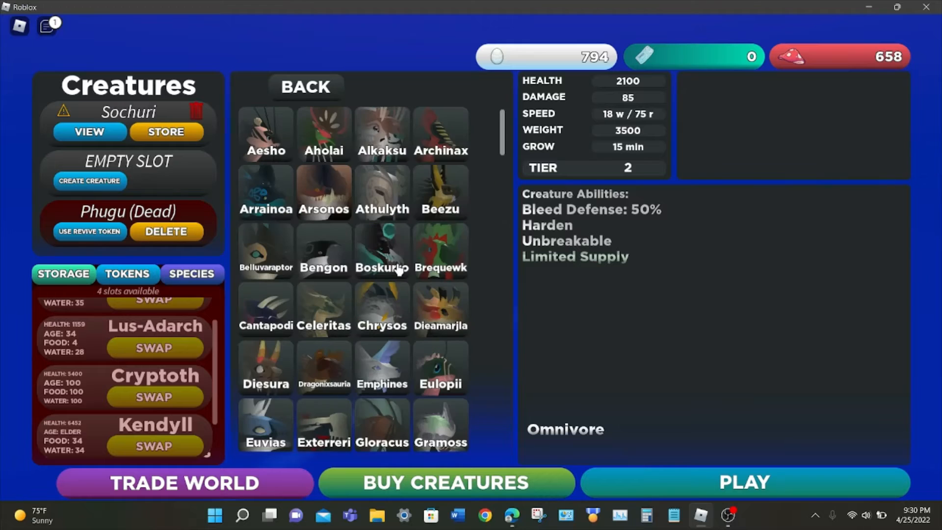
scroll(down, 3)
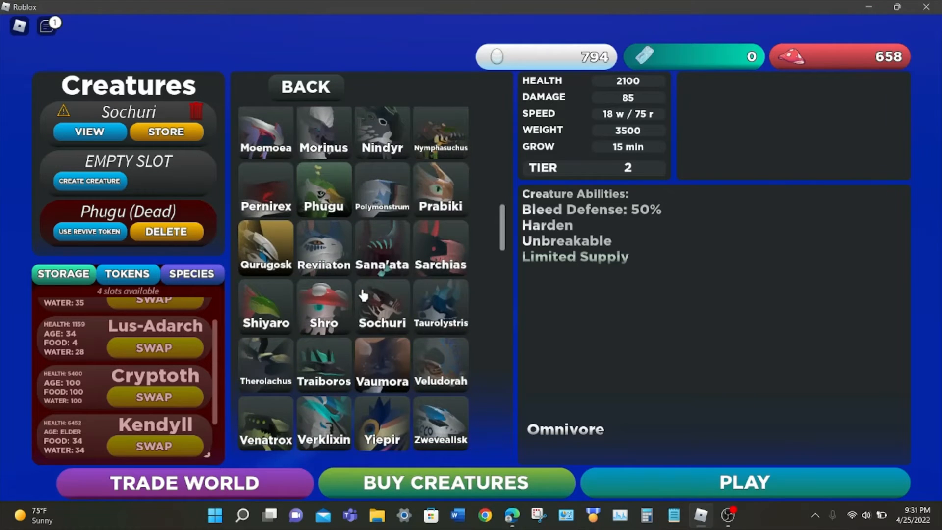
scroll(down, 3)
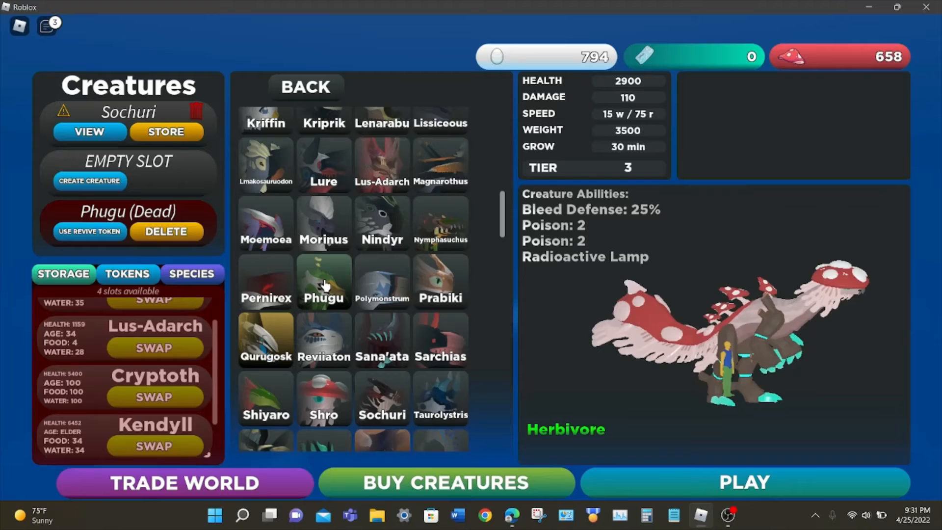
scroll(down, 3)
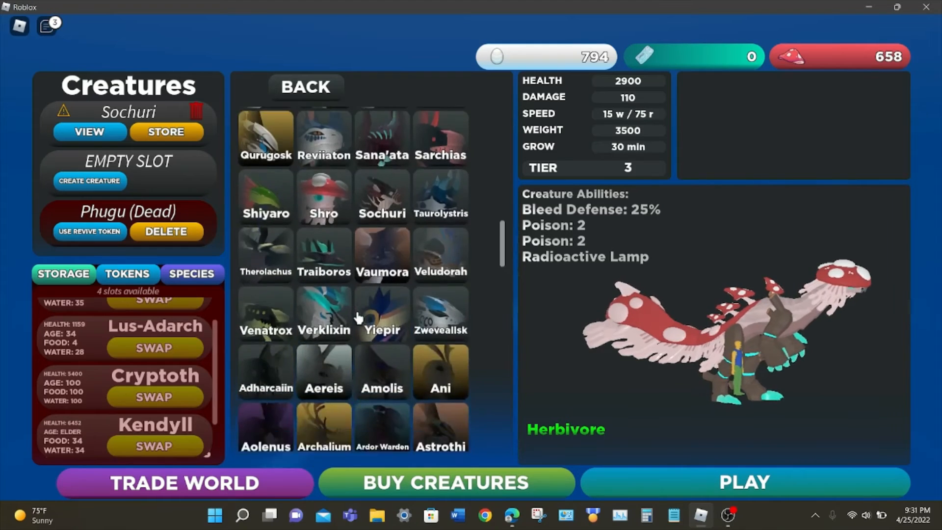
scroll(down, 3)
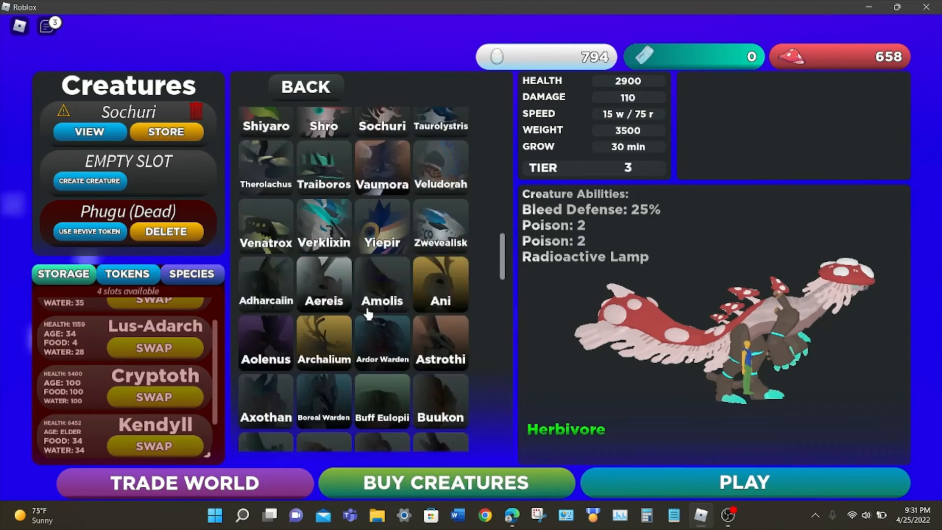